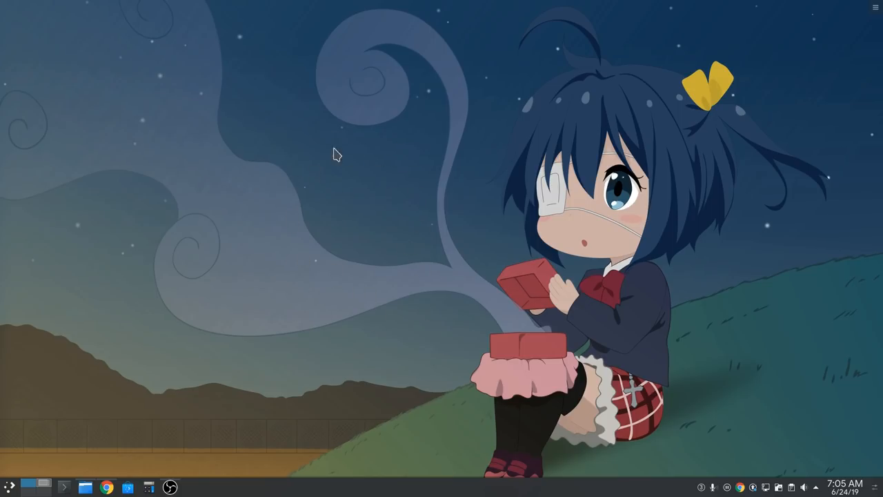
mouse_move(343, 166)
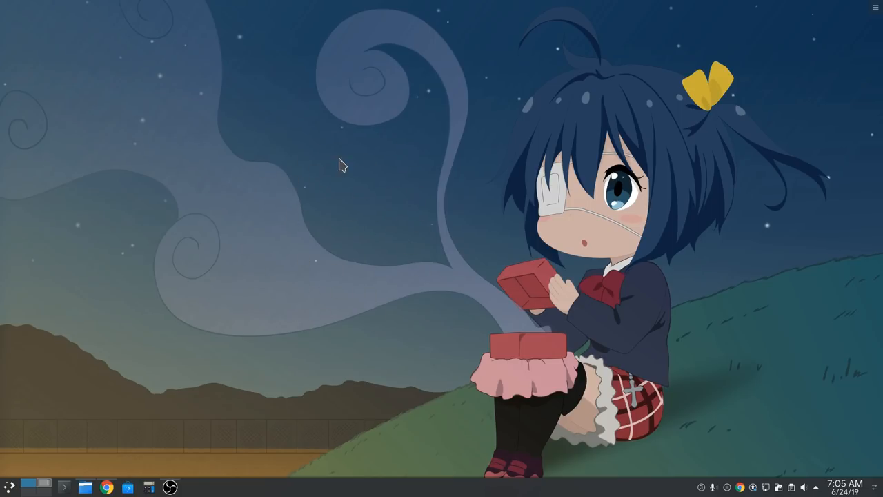
mouse_move(376, 213)
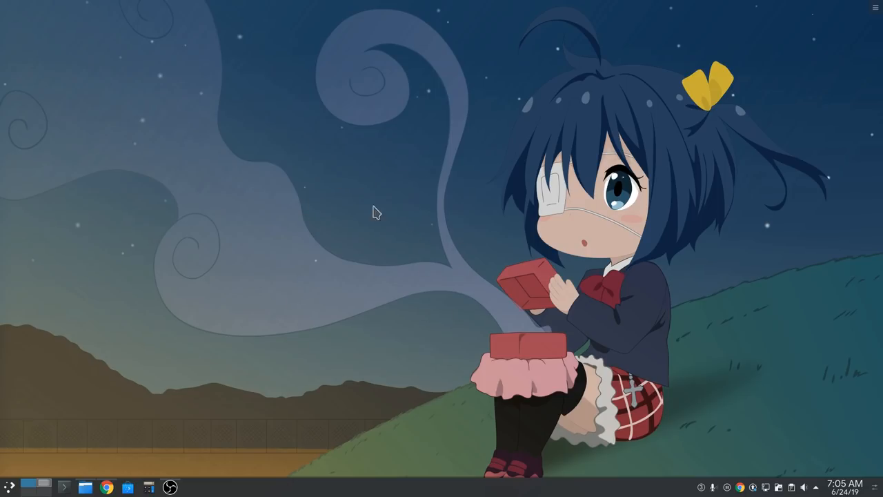
mouse_move(347, 267)
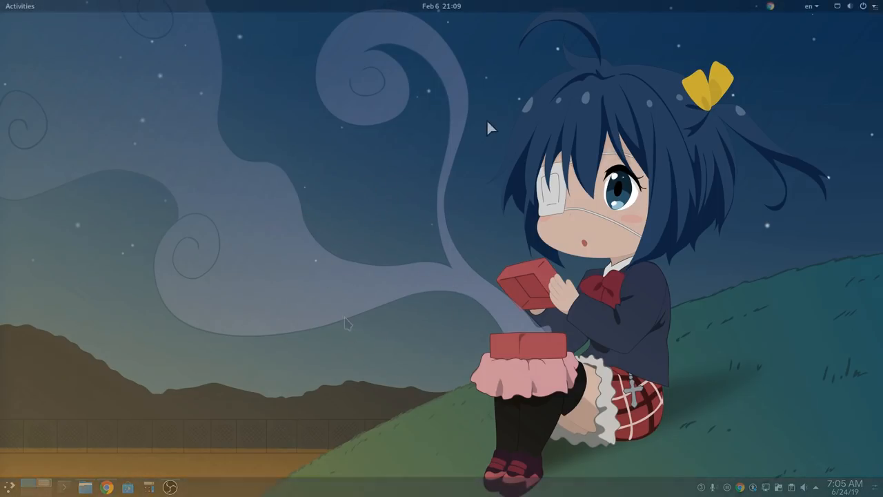
- In GNOME search, compute 5+5 as 10, then convert 5 feet to 1.524 metres
type("5+5")
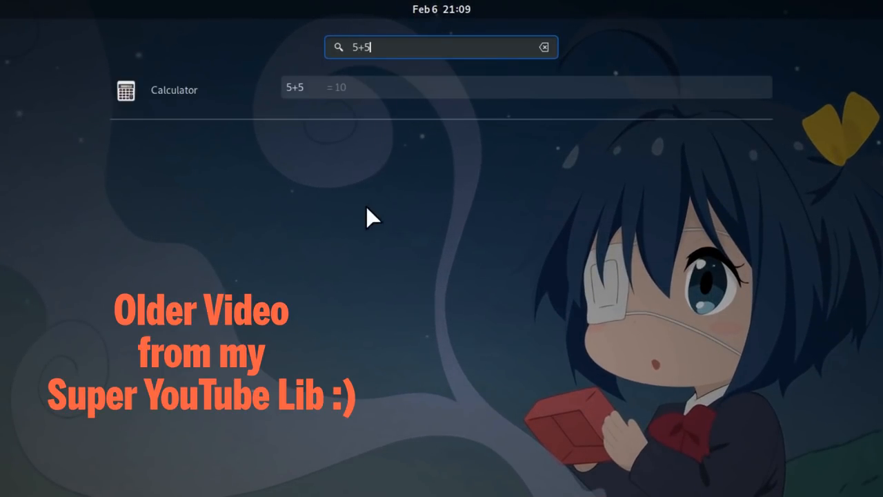
key("BackSpace")
type("5 feet in meters")
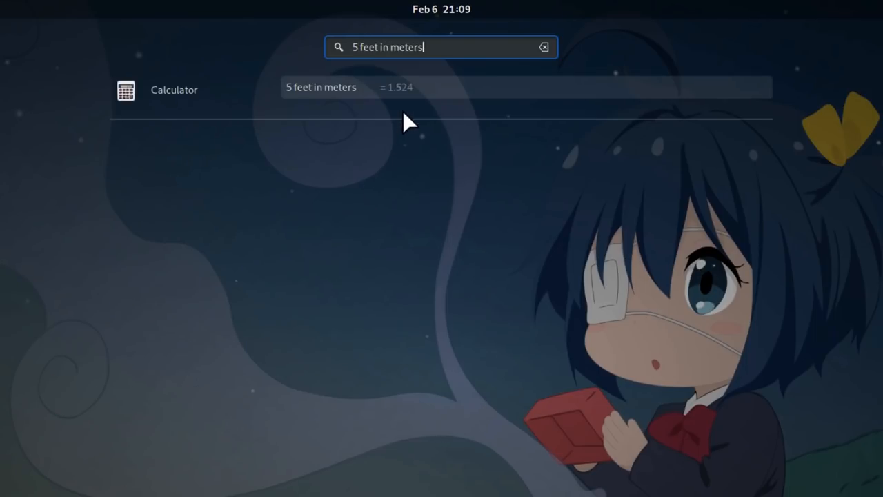
key("BackSpace")
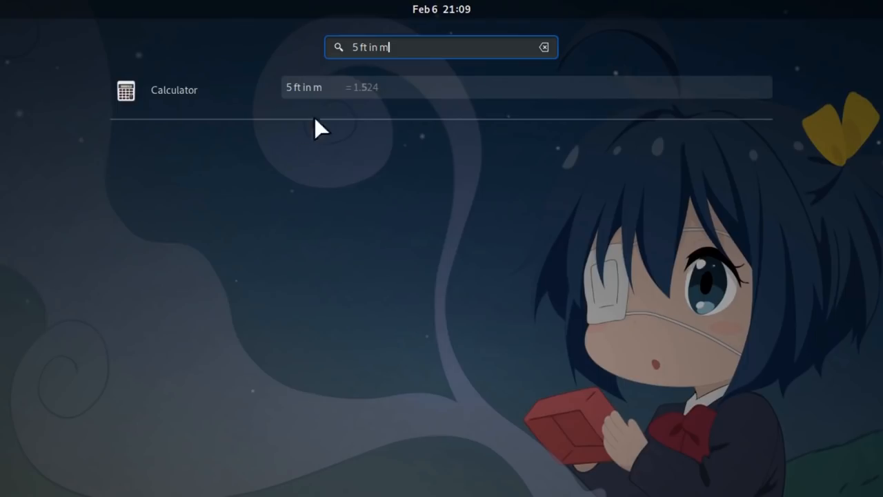
mouse_move(344, 180)
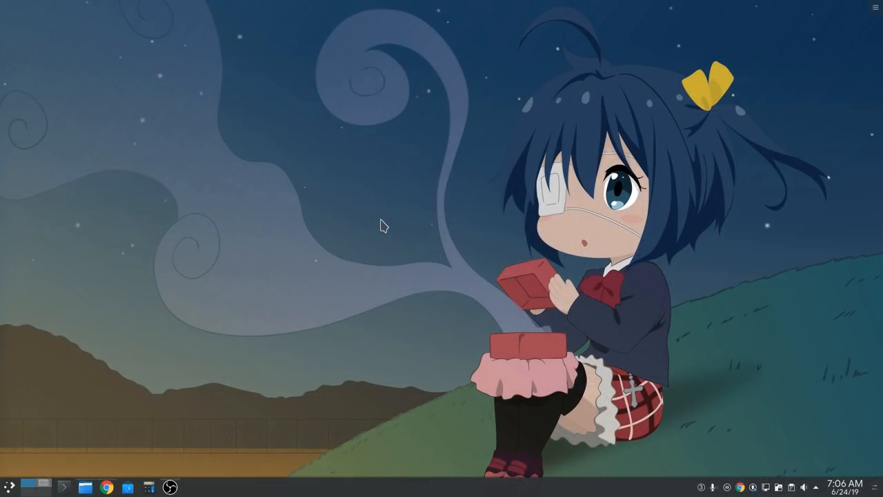
- In the Plasma launcher search, build up 10+10*20 to get 210
left_click(10, 486)
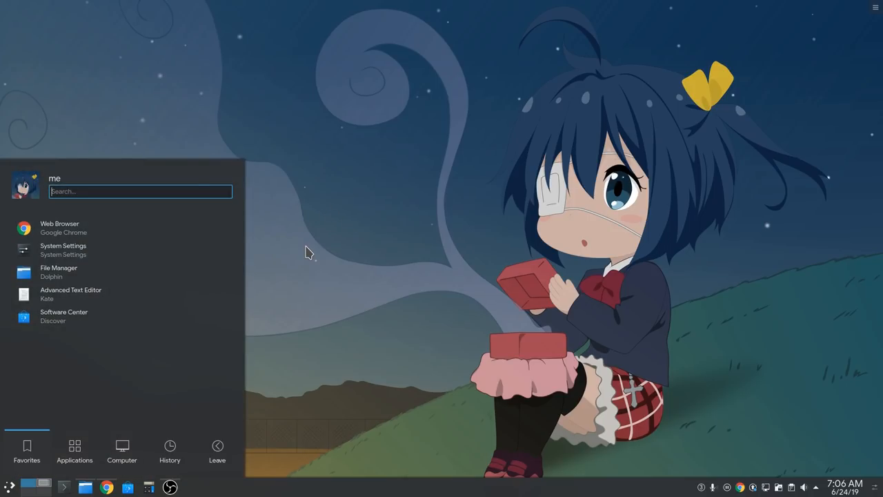
type("10+")
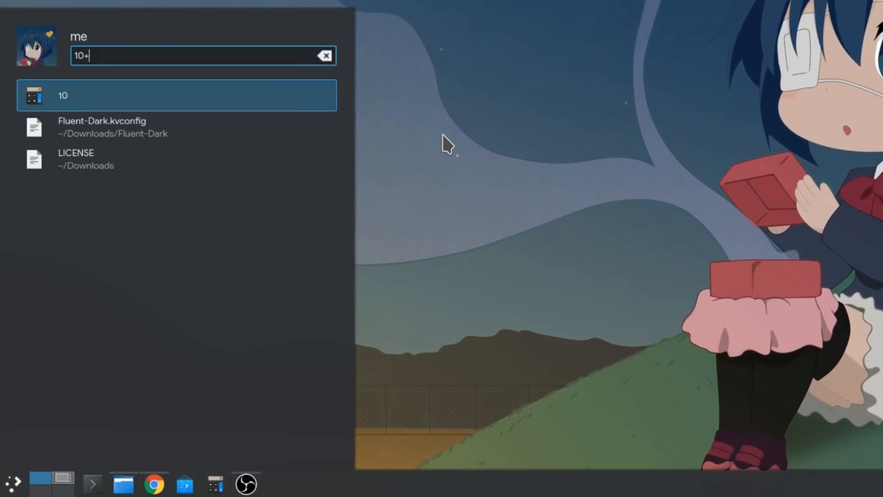
type("10")
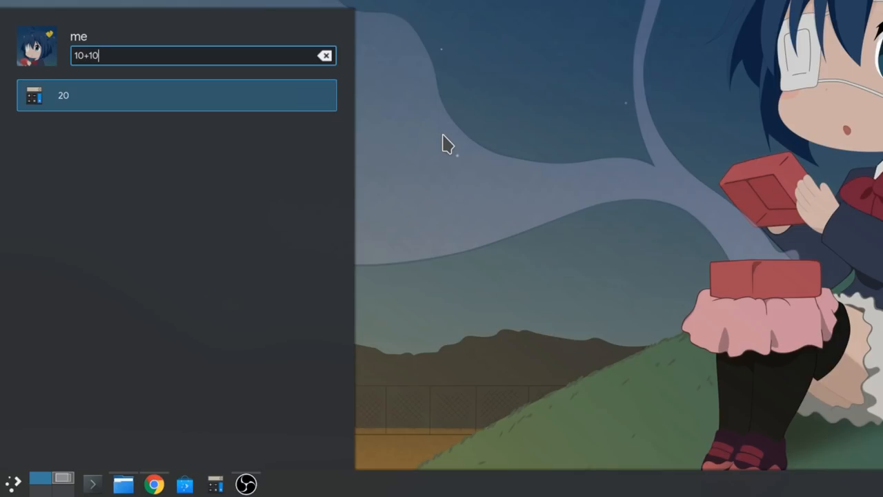
type("*20")
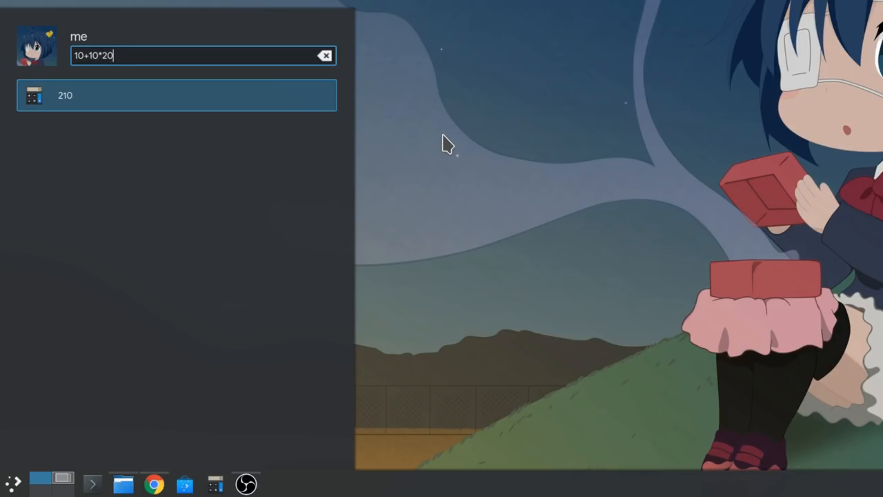
type("10kg")
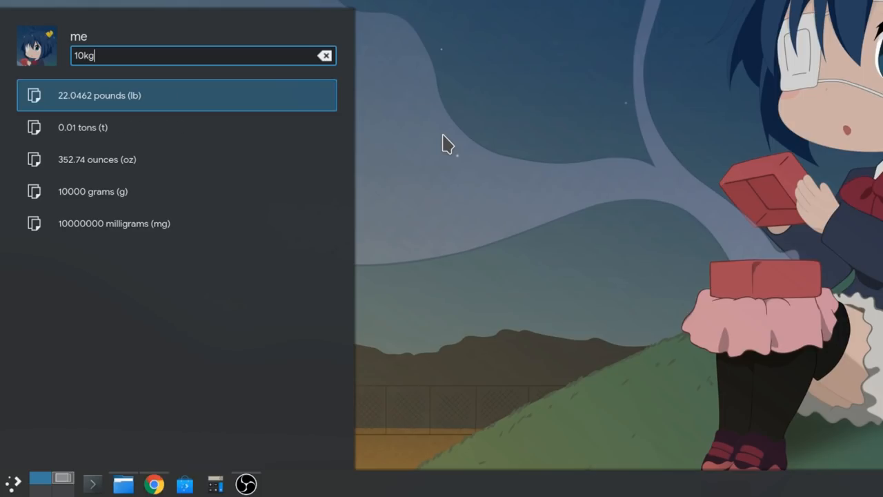
mouse_move(159, 150)
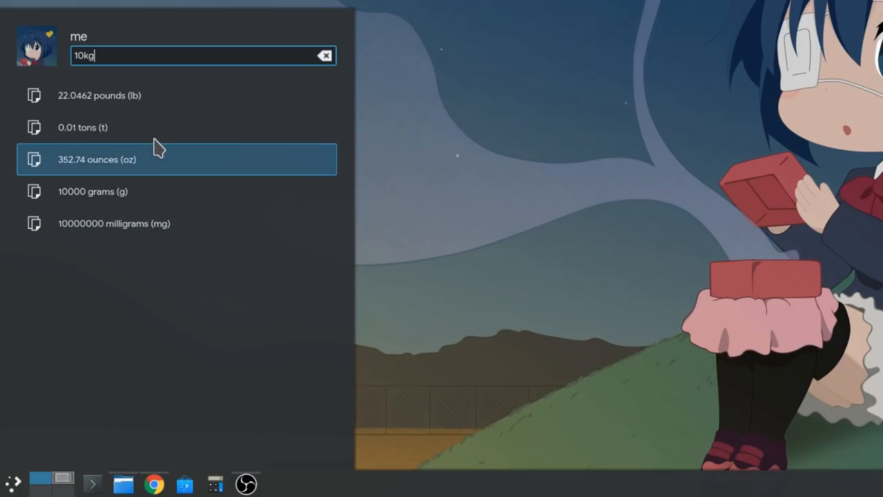
- Change the launcher query from 10kg to 10g, then to a new unit
key("BackSpace")
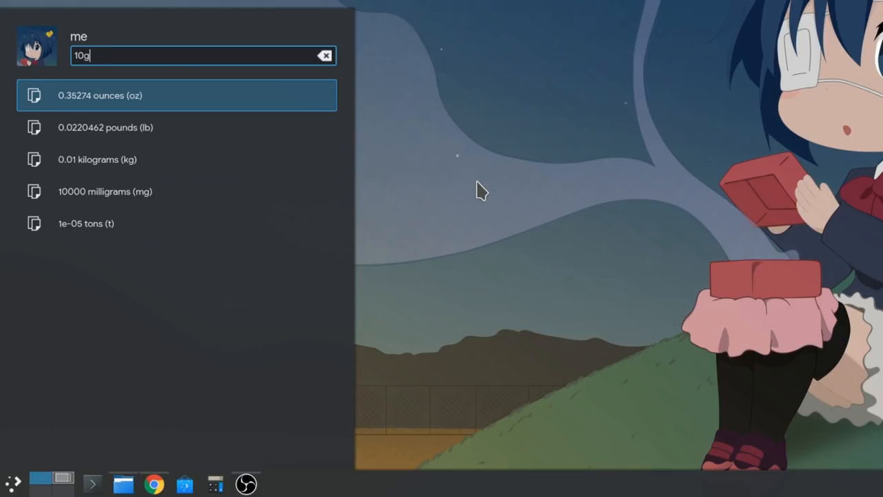
key("BackSpace")
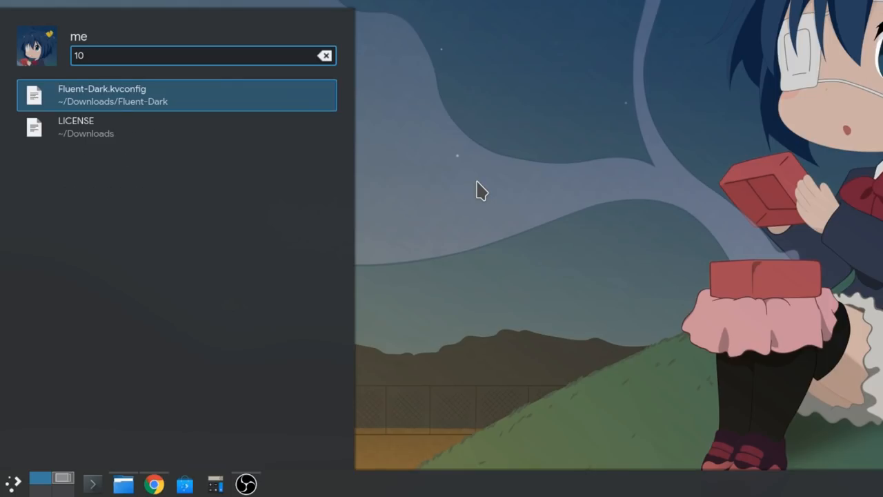
type("m")
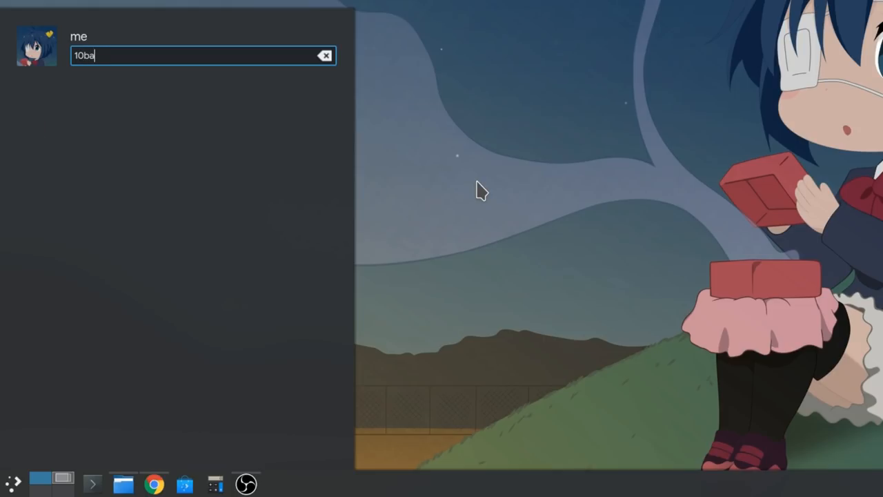
- Convert 10 bars to pressure units, then search 'should i install Ubuntu?' for the GIF
type("rs")
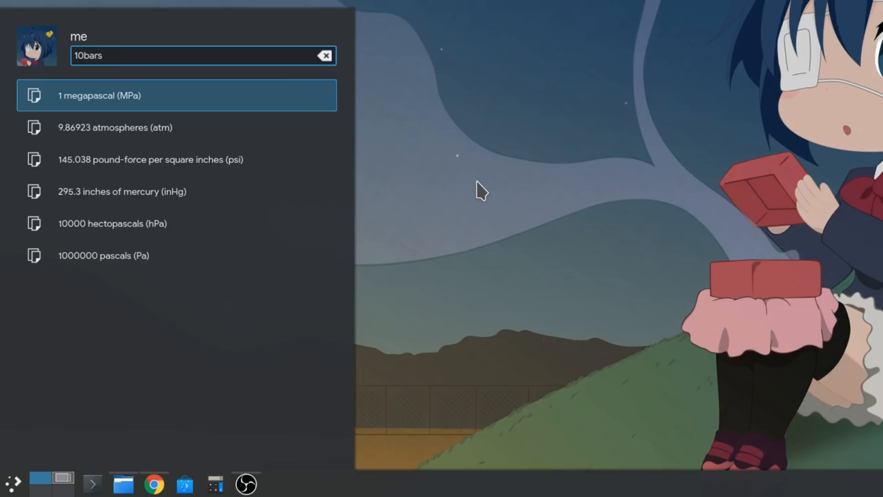
key("BackSpace")
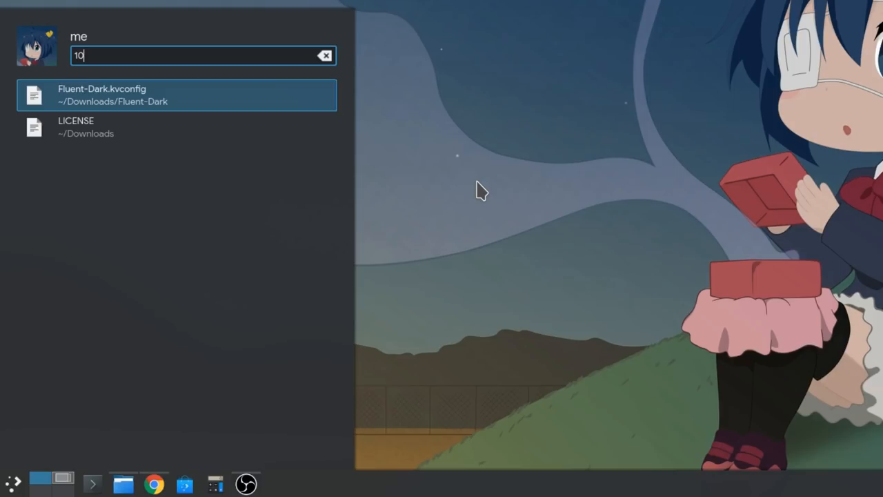
type("should i i")
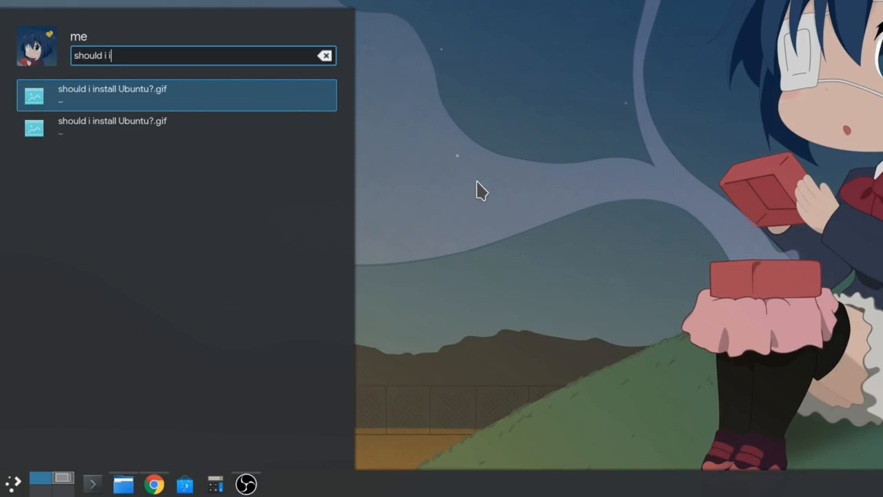
type("nstall Ubuntu")
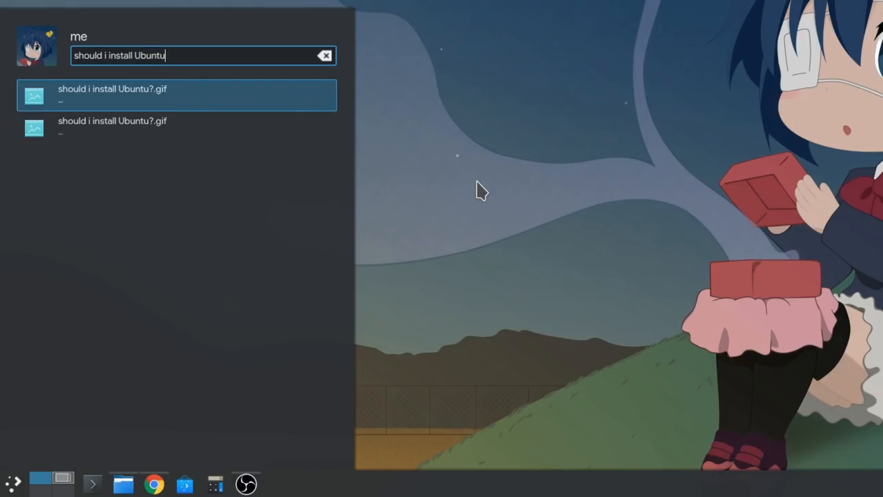
type("?")
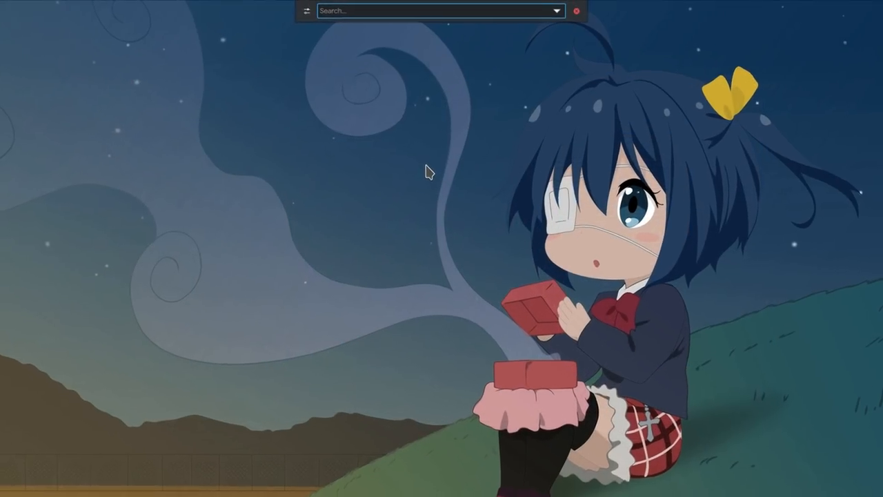
- In KRunner, calculate 5+5 as 10, then convert 10 feet into other lengths
type("5+5")
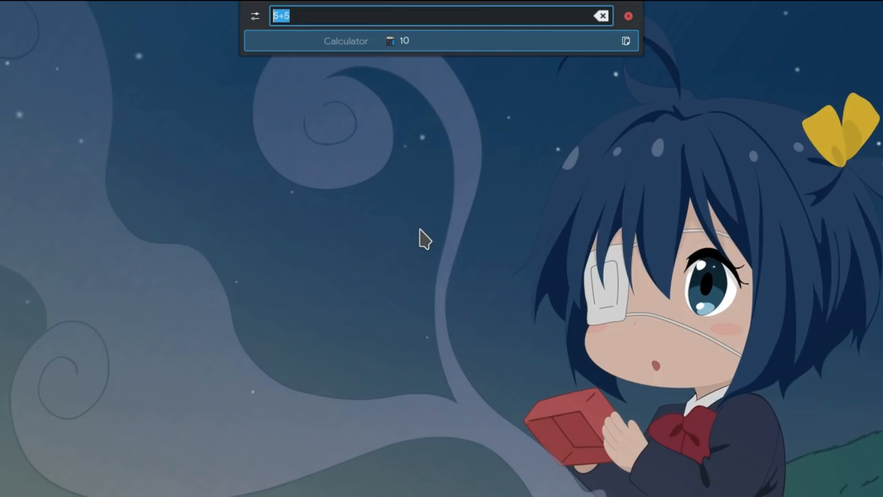
type("10")
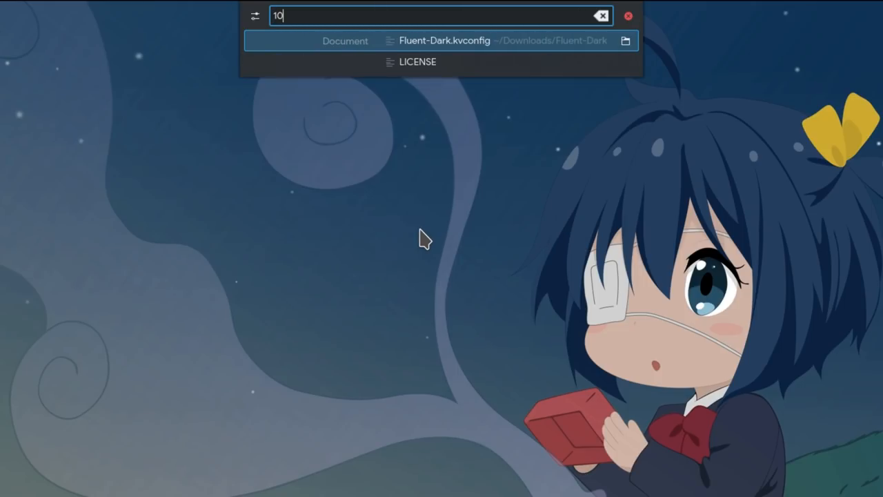
type("feet")
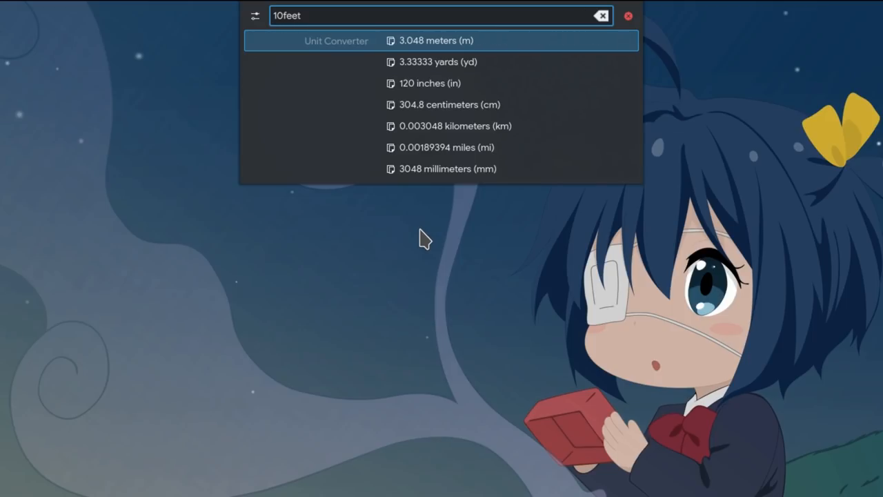